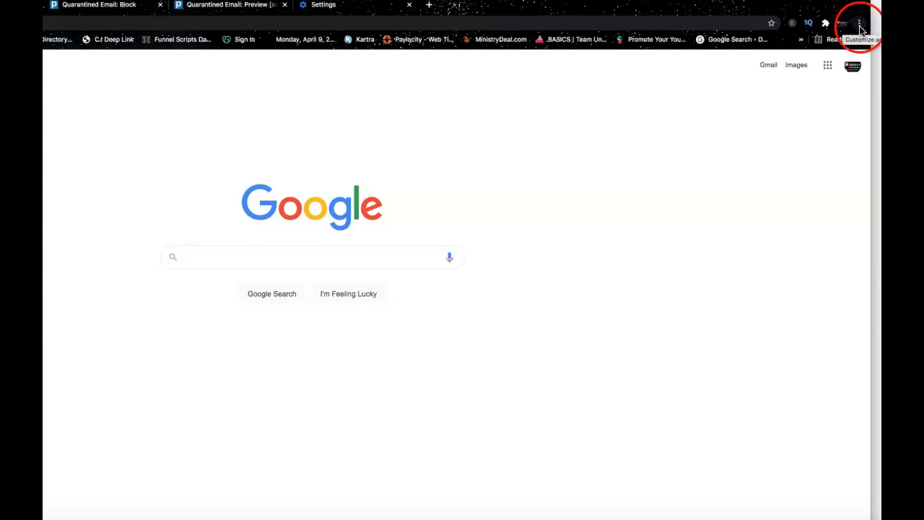
# Open Chrome's Clear browsing data dialog from the main menu's More Tools submenu
pyautogui.click(859, 23)
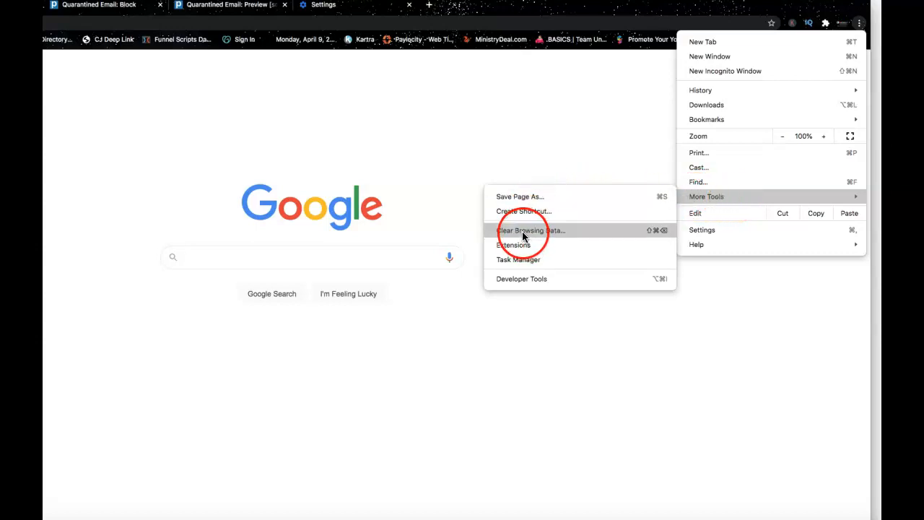
pyautogui.click(531, 231)
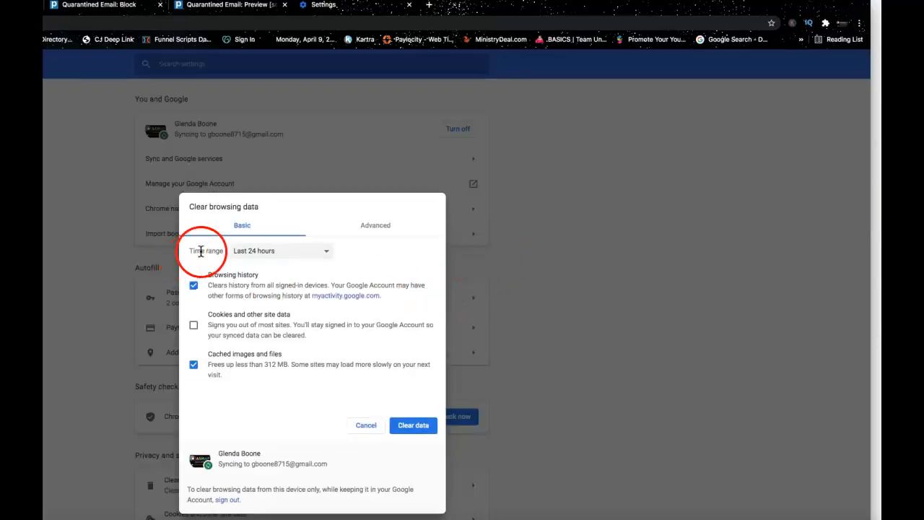
pyautogui.moveTo(278, 251)
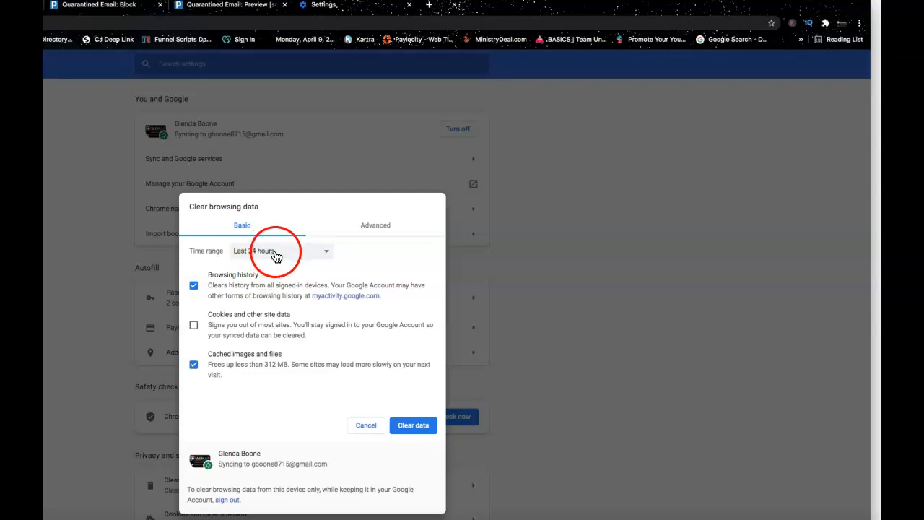
pyautogui.click(280, 250)
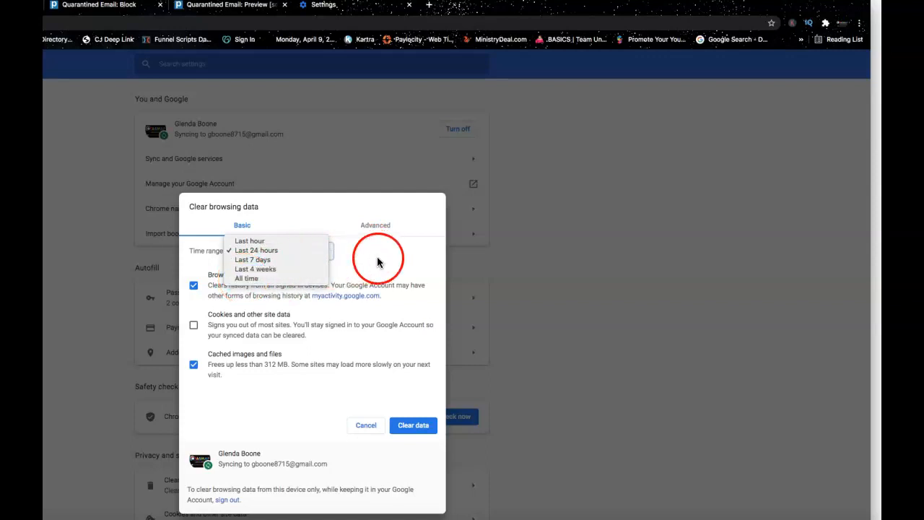
pyautogui.moveTo(253, 259)
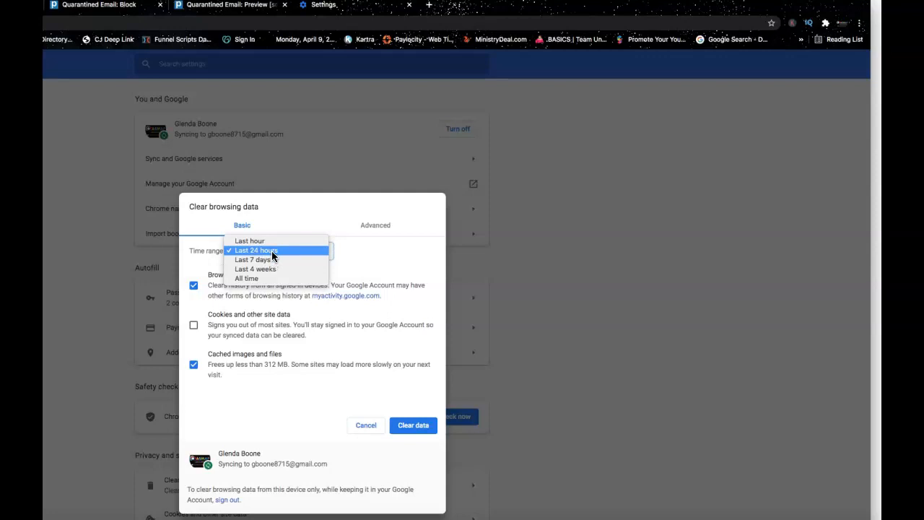
pyautogui.click(255, 250)
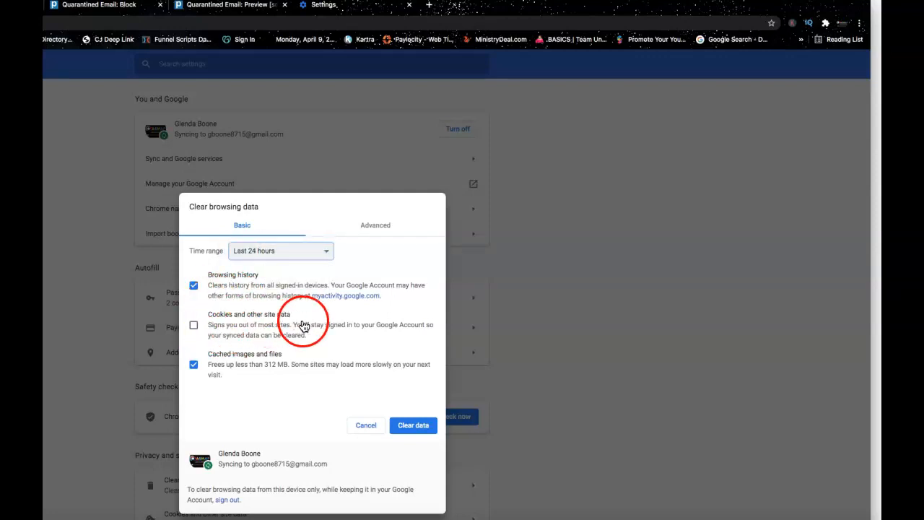
pyautogui.moveTo(354, 332)
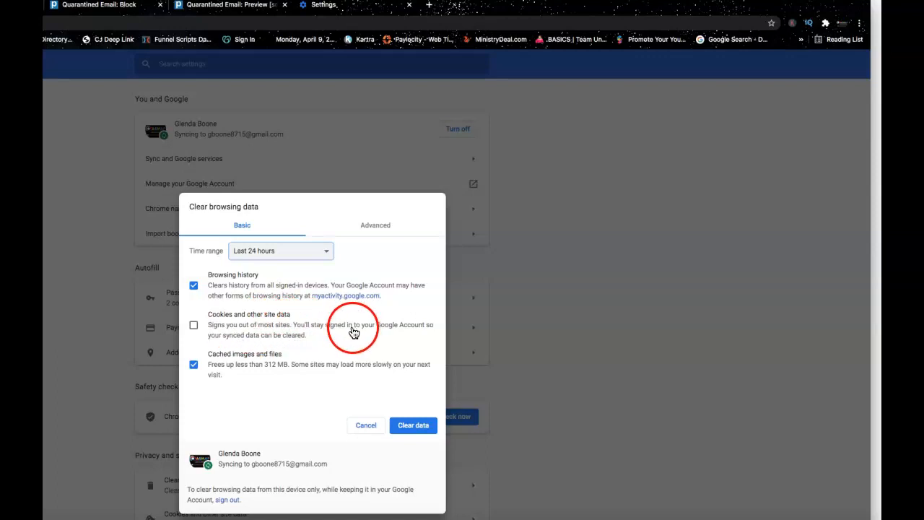
pyautogui.moveTo(207, 339)
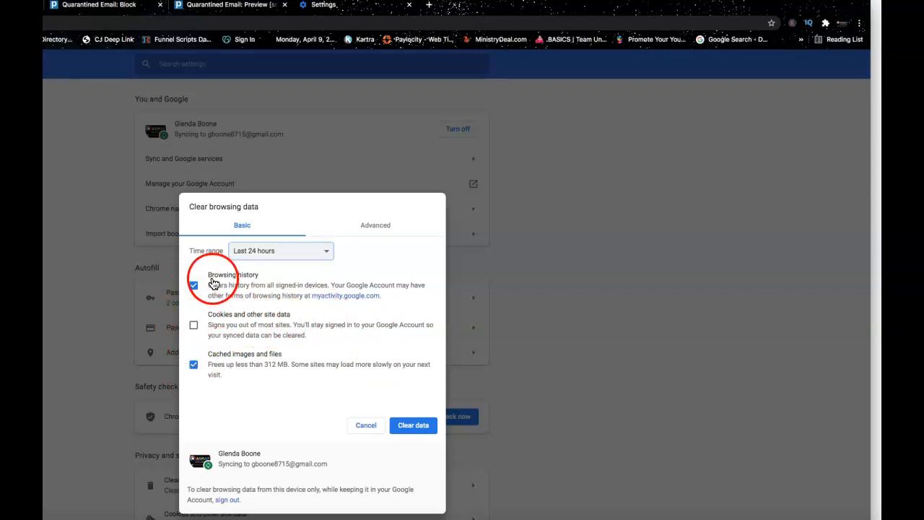
pyautogui.moveTo(238, 338)
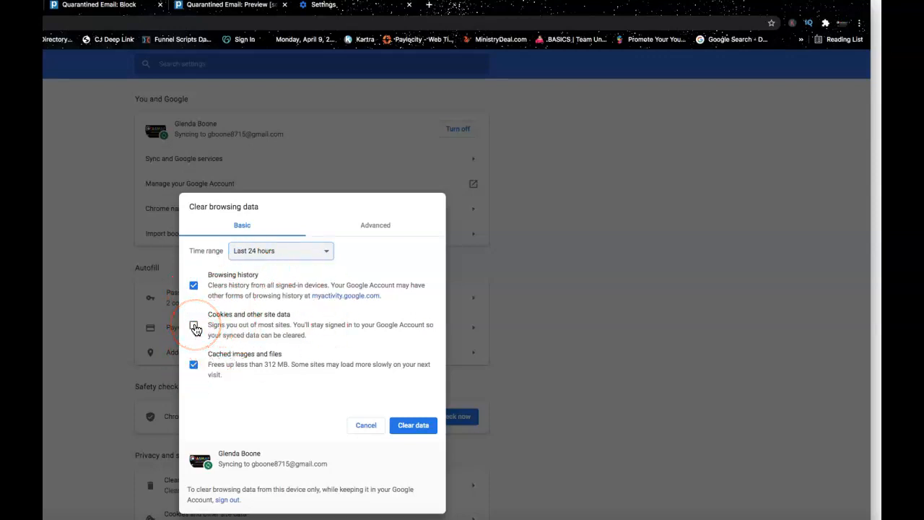
pyautogui.click(193, 325)
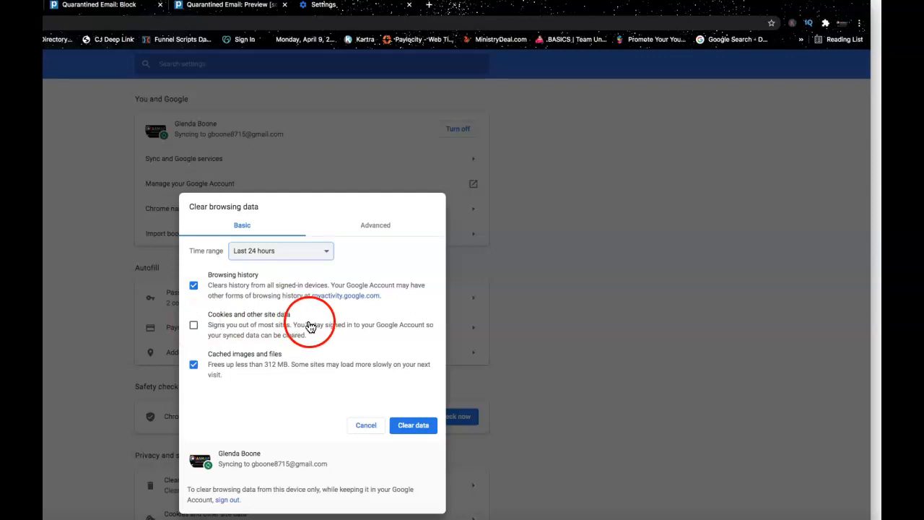
pyautogui.moveTo(275, 425)
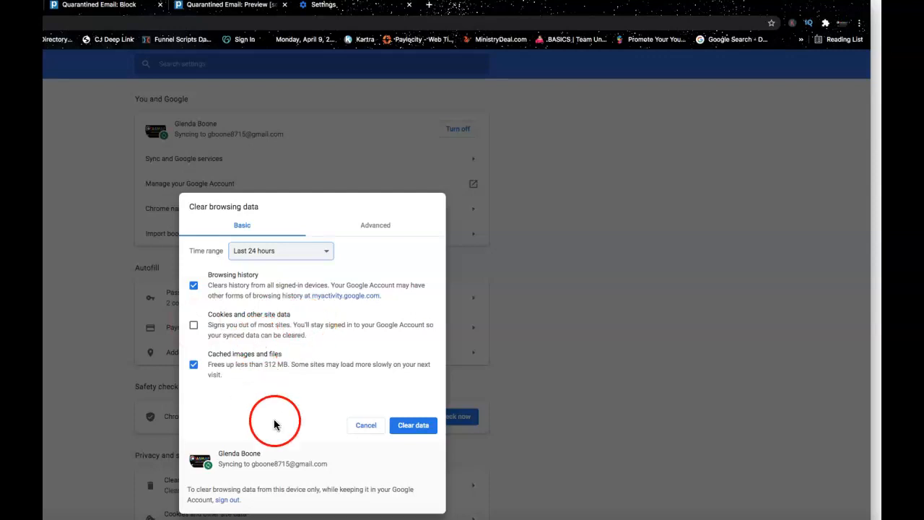
pyautogui.moveTo(249, 312)
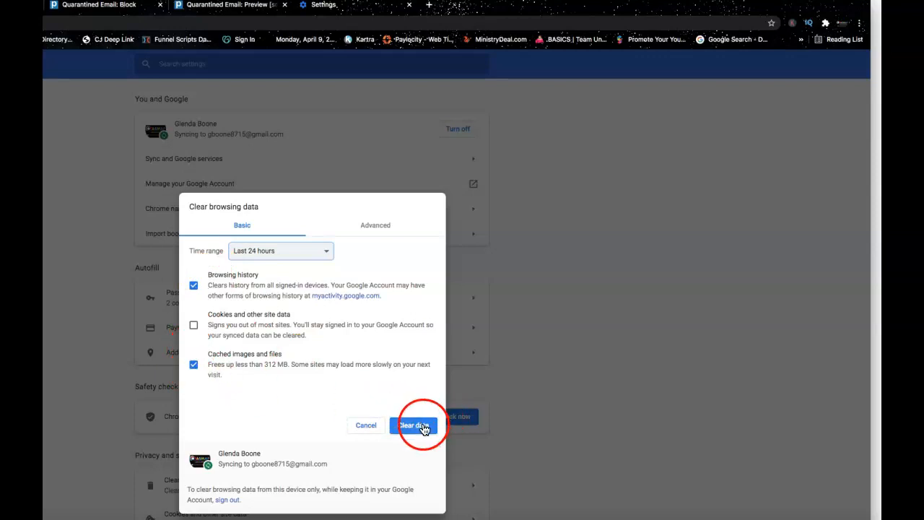
# Clear the last 24 hours of browsing history and cached images, returning to settings
pyautogui.click(413, 424)
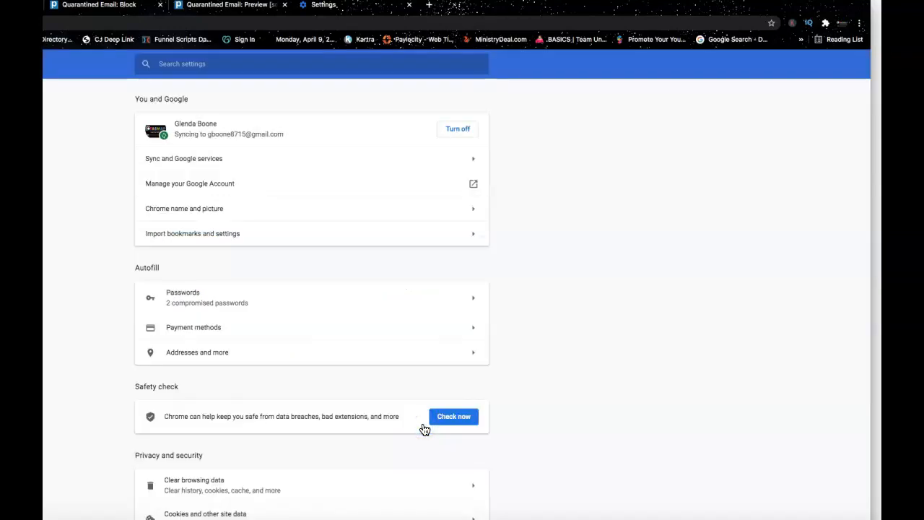
pyautogui.moveTo(502, 284)
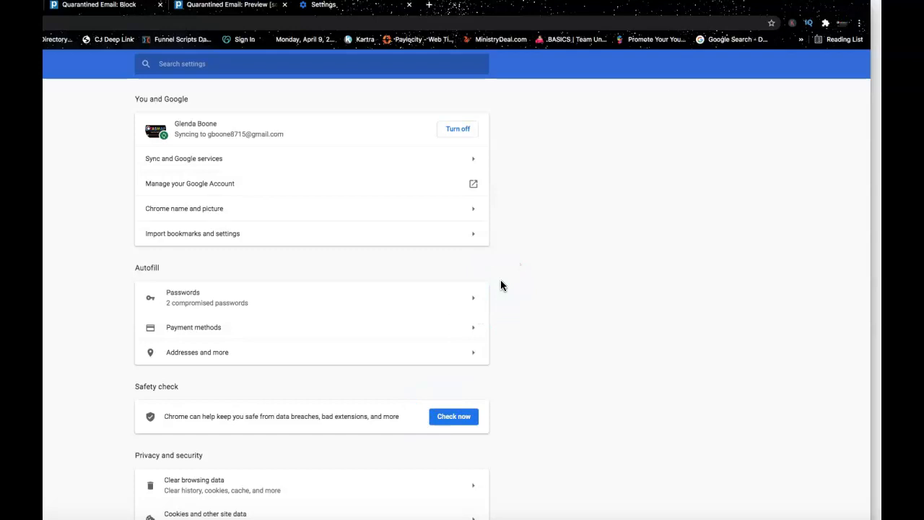
pyautogui.click(217, 63)
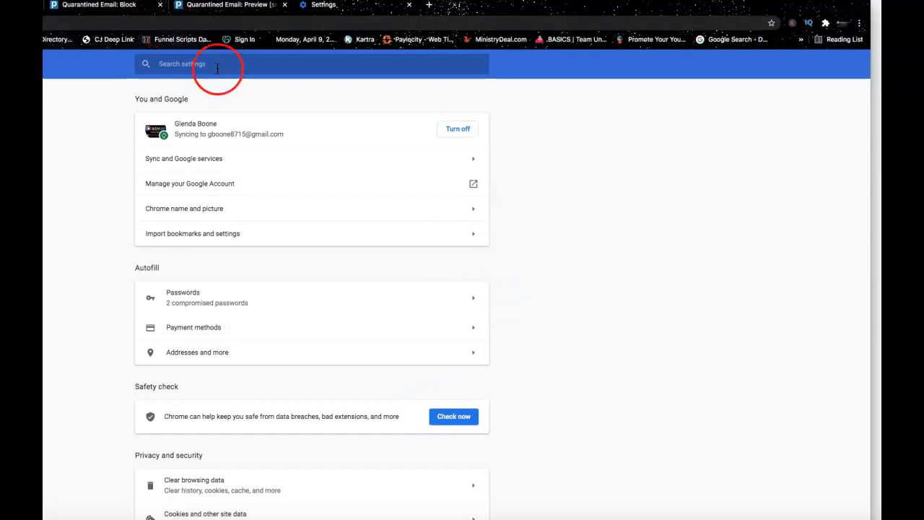